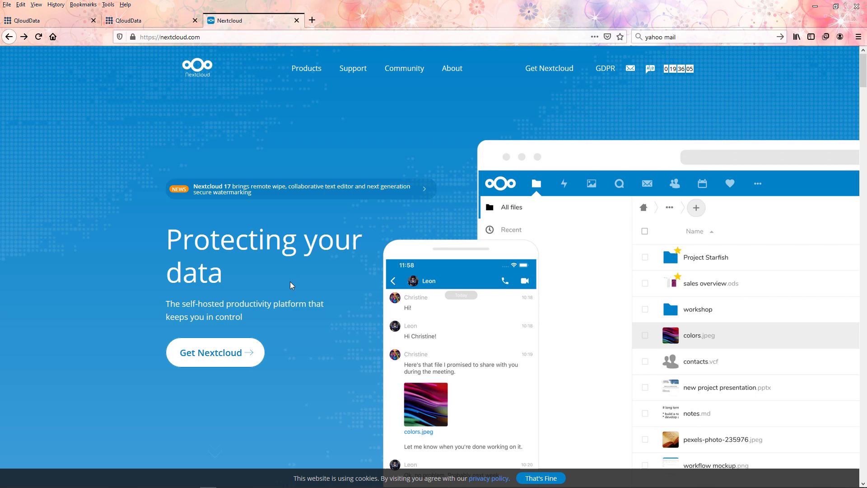
Step: From the Nextcloud website's Get Nextcloud menu, reach the hosted sign-up and QloudData login page
click(549, 69)
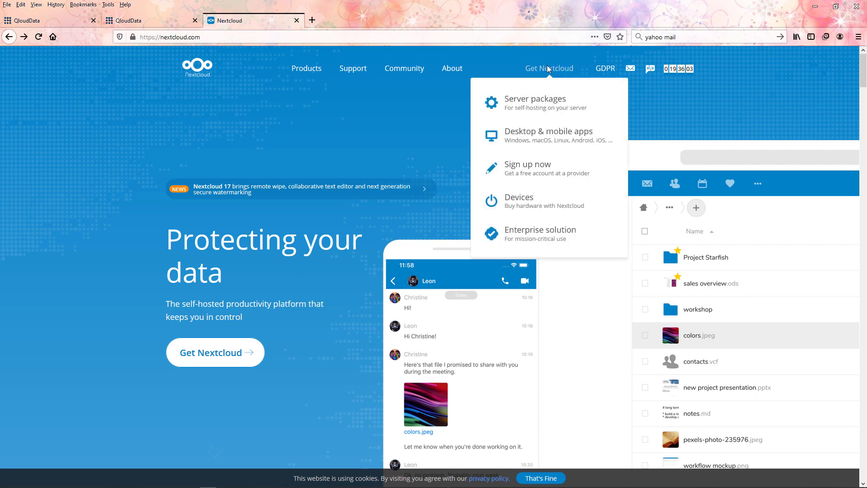
click(527, 168)
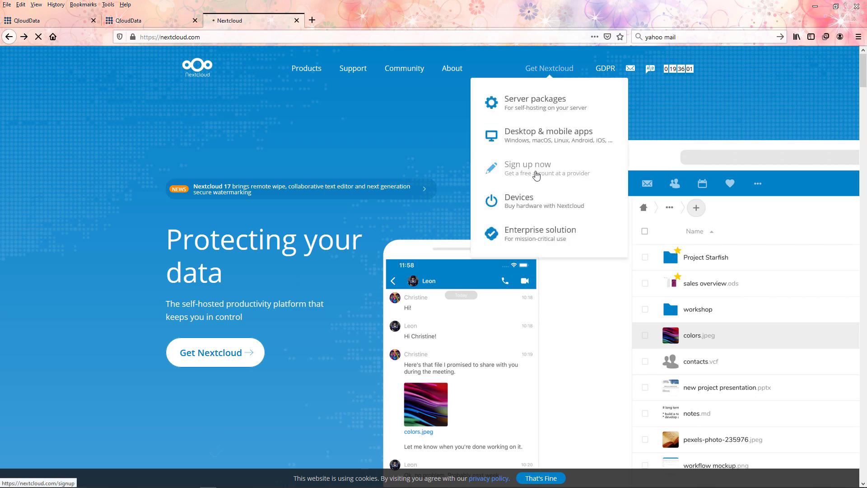
click(528, 164)
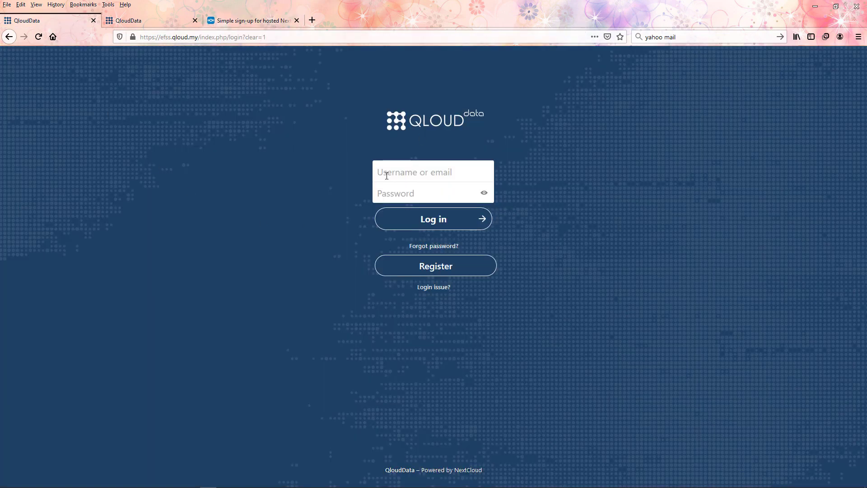
Step: Log into QloudData with the saved email and password, then choose Upload file
click(433, 218)
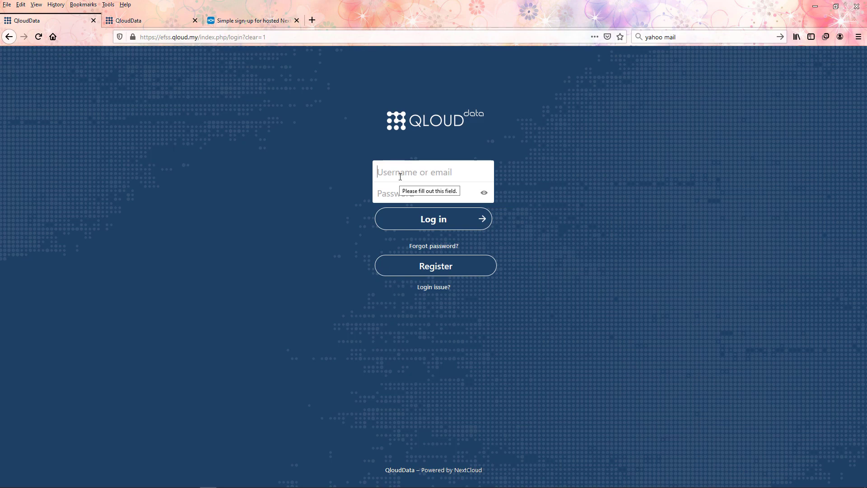
click(433, 172)
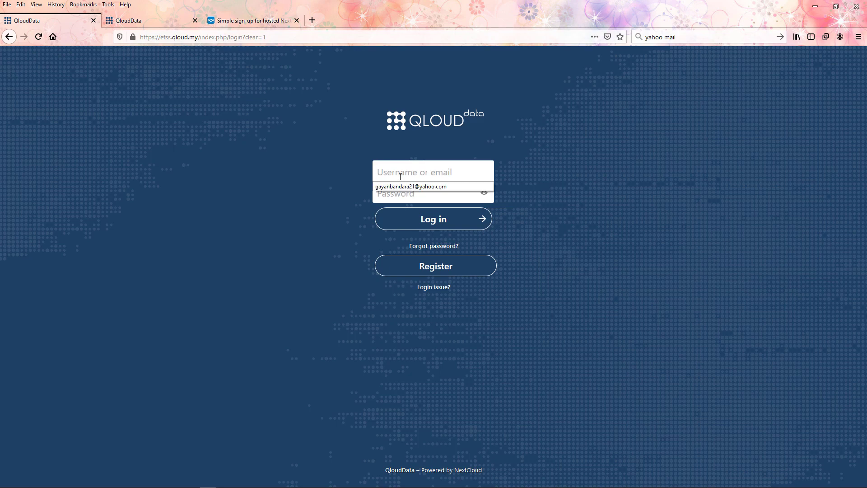
click(411, 187)
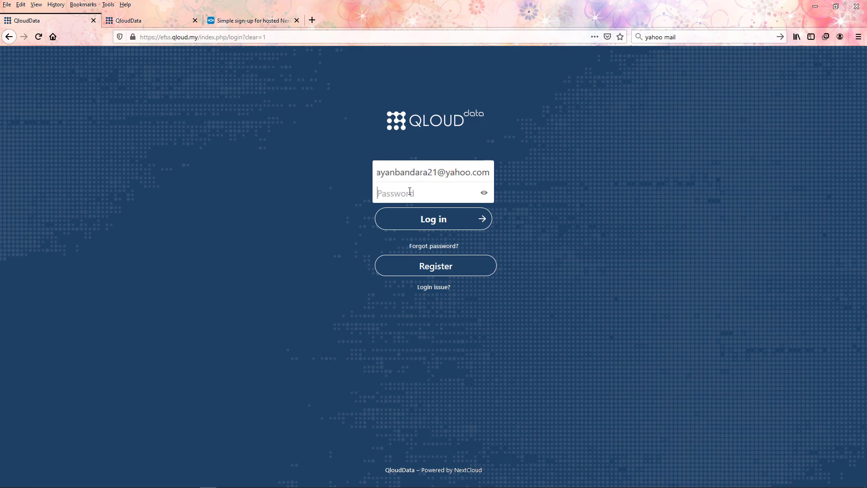
text(•)
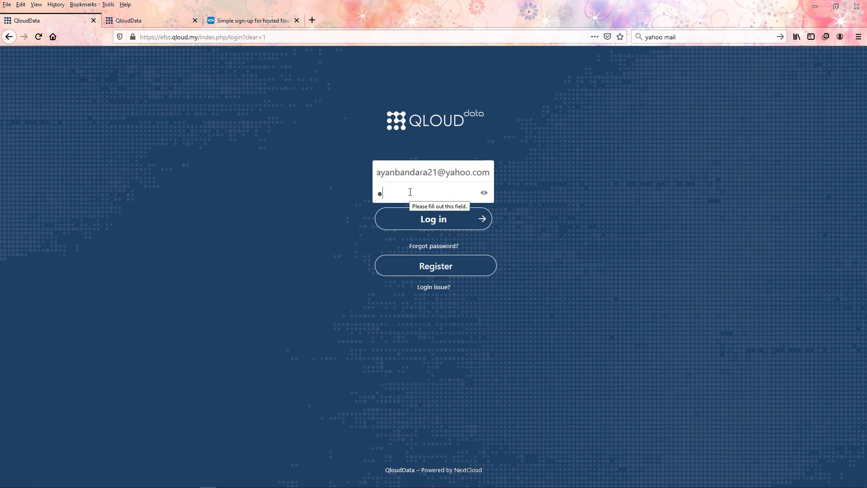
text(•)
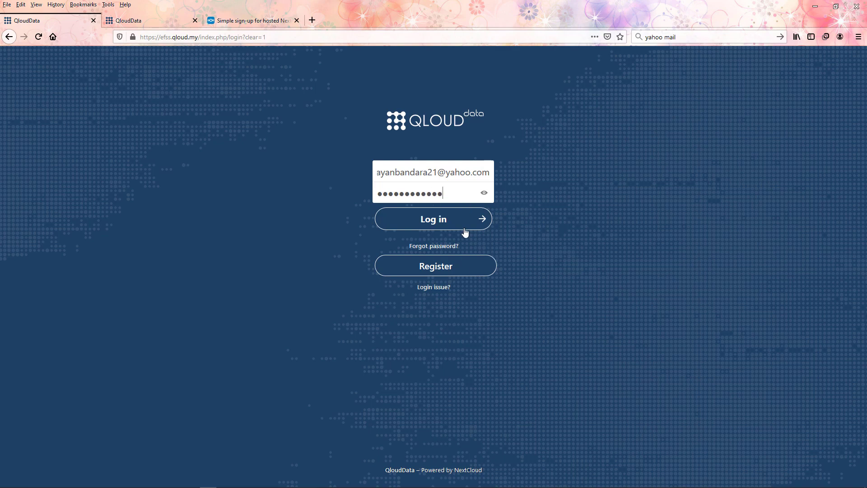
click(434, 218)
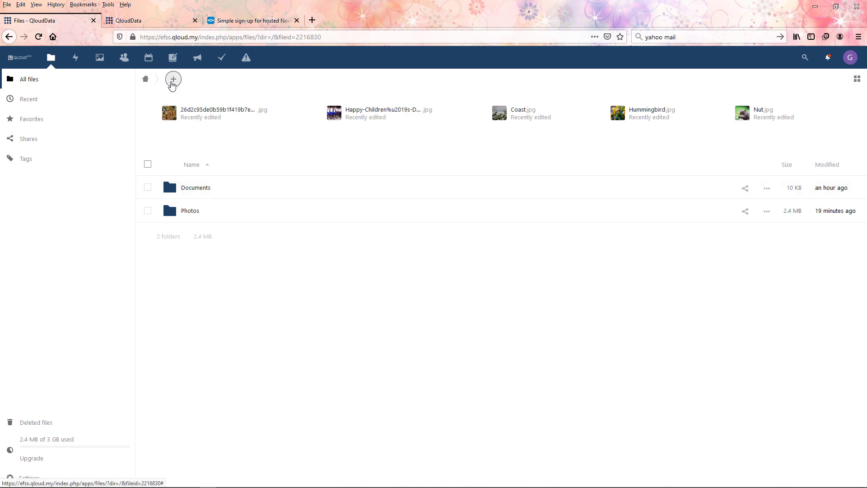
click(173, 78)
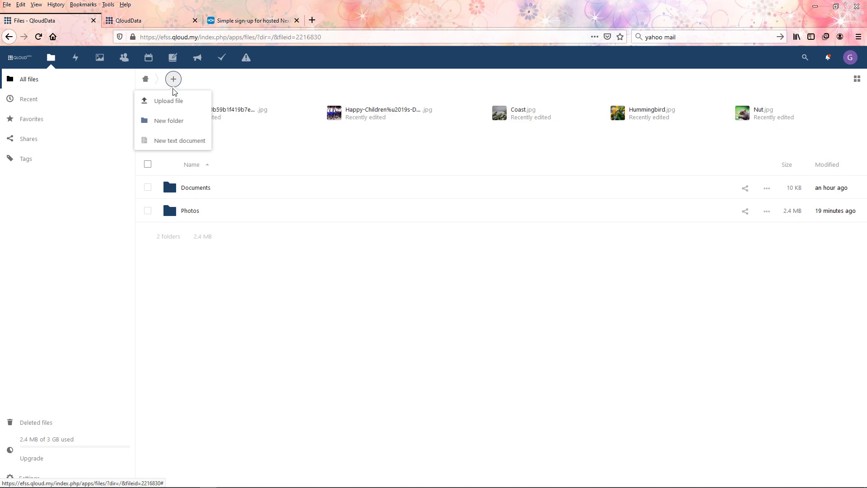
click(168, 101)
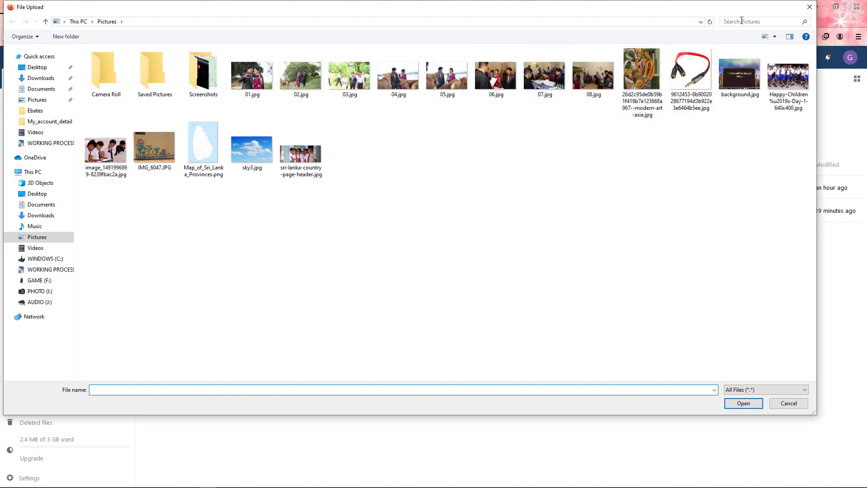
Step: Browse the File Upload dialog's folders, select Doc1.docx, and confirm it for upload
click(203, 71)
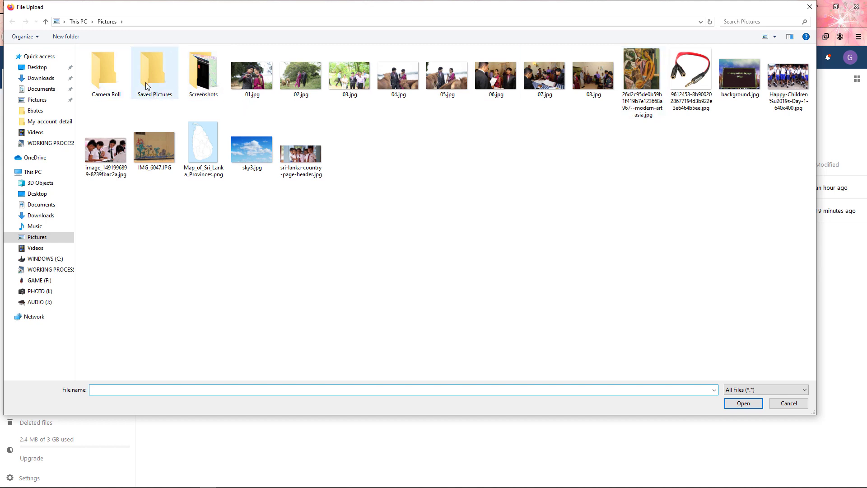
click(251, 144)
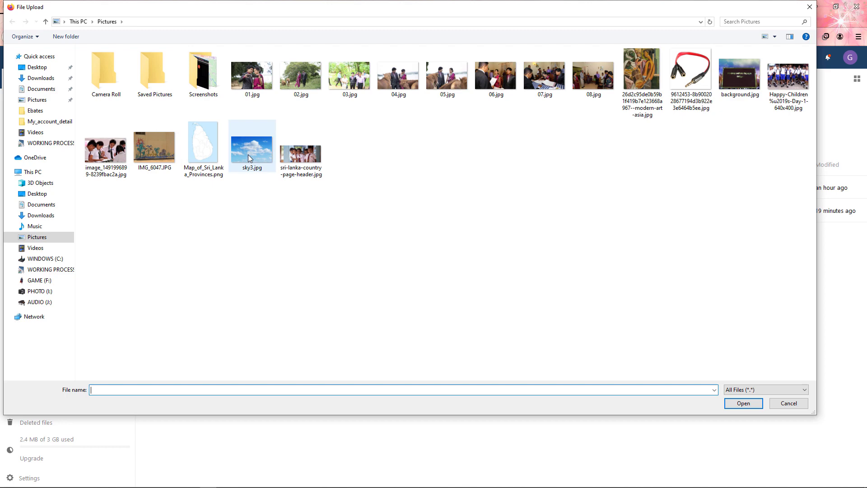
click(251, 140)
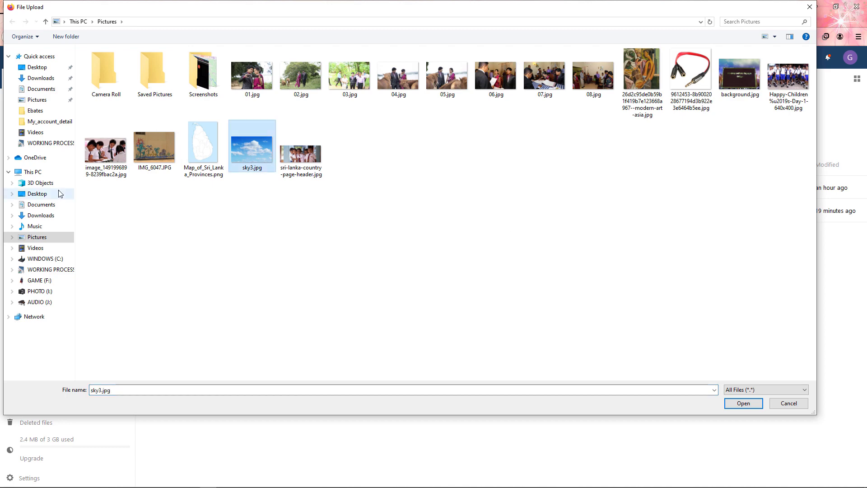
click(41, 205)
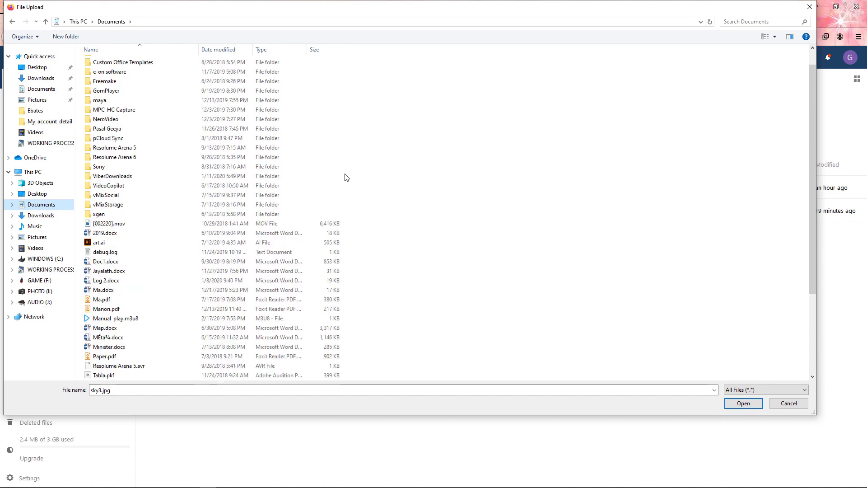
click(37, 237)
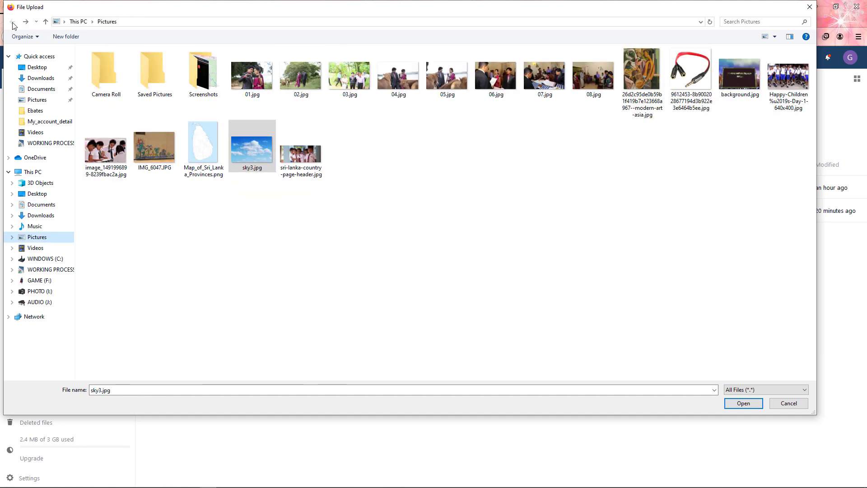
mouse_move(253, 143)
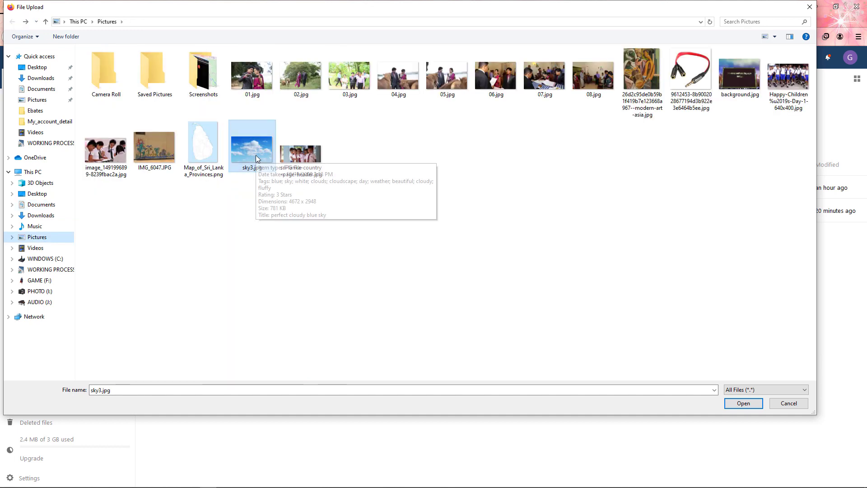
mouse_move(52, 84)
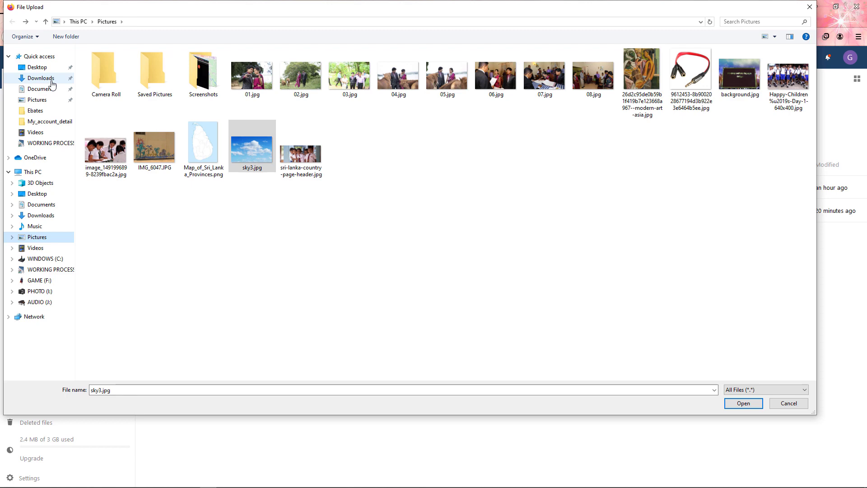
click(42, 78)
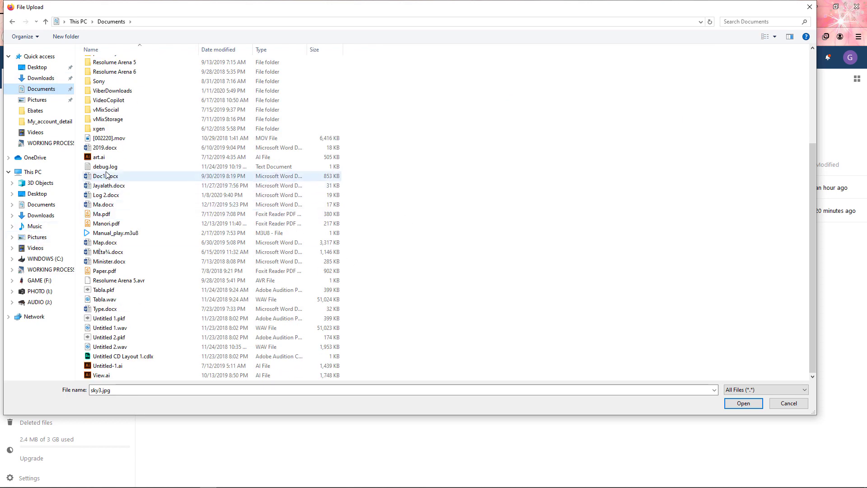
click(105, 176)
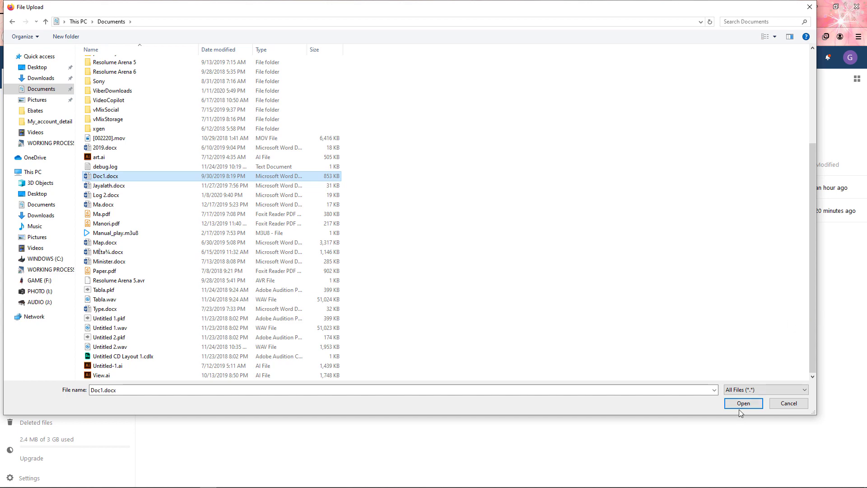
click(743, 404)
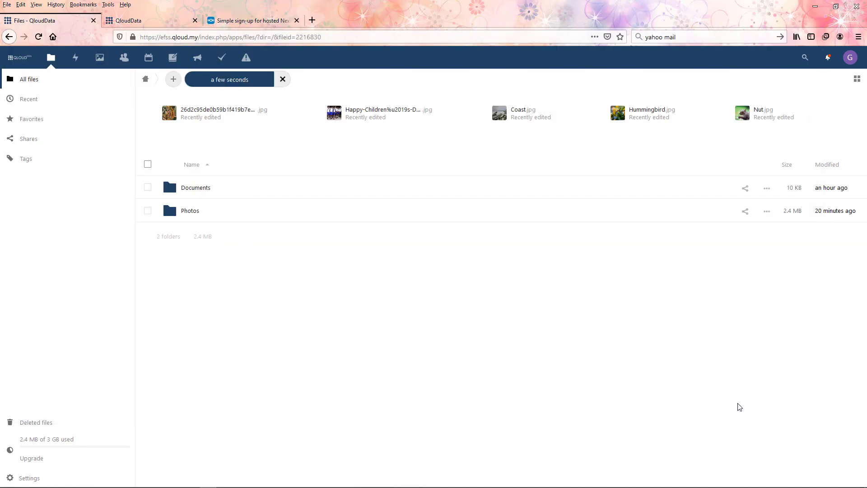
mouse_move(230, 82)
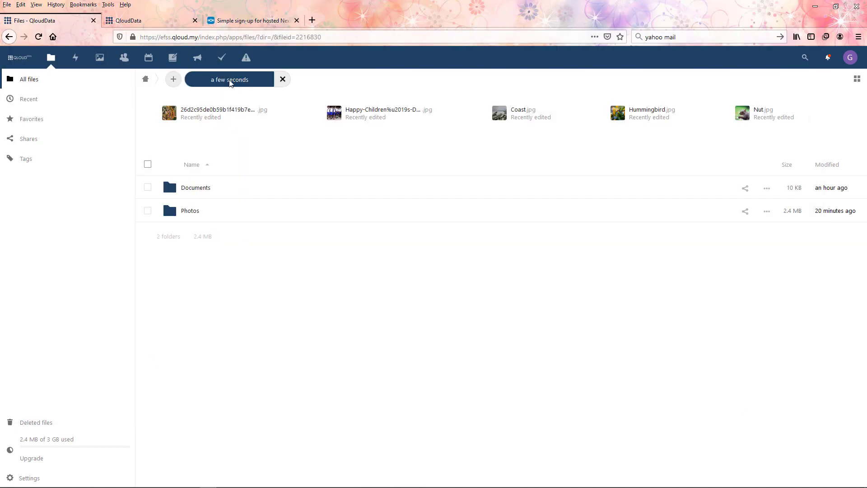
mouse_move(150, 431)
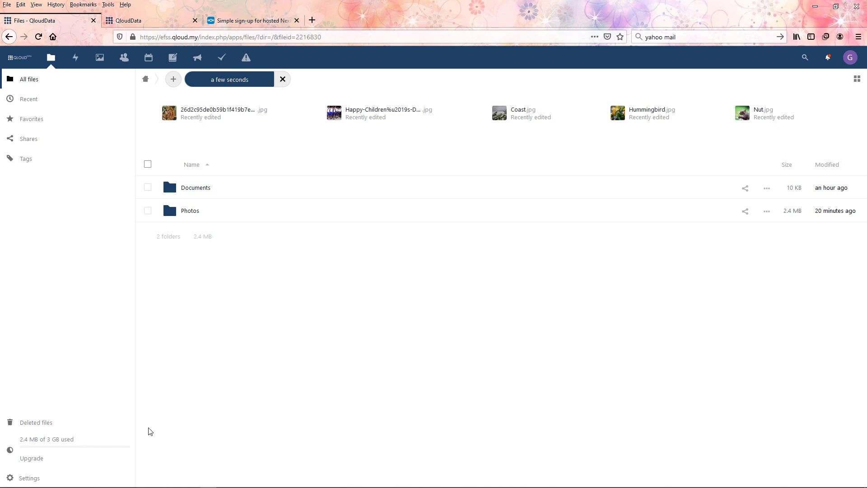
mouse_move(49, 446)
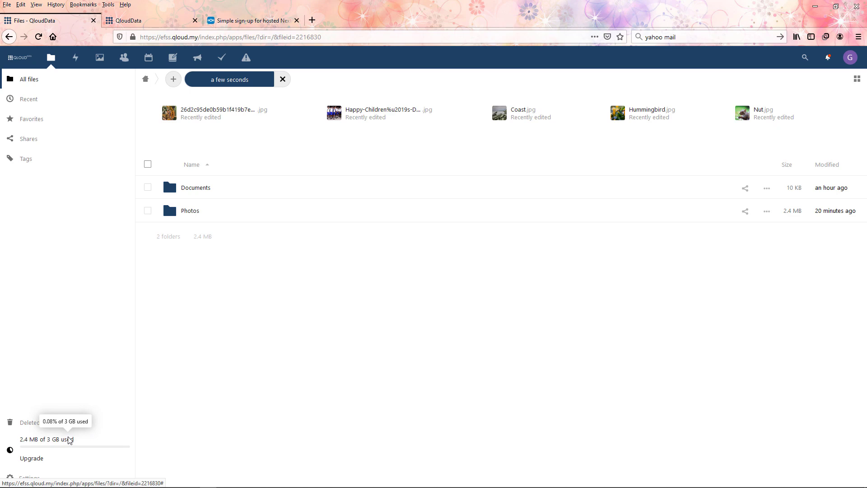
mouse_move(185, 364)
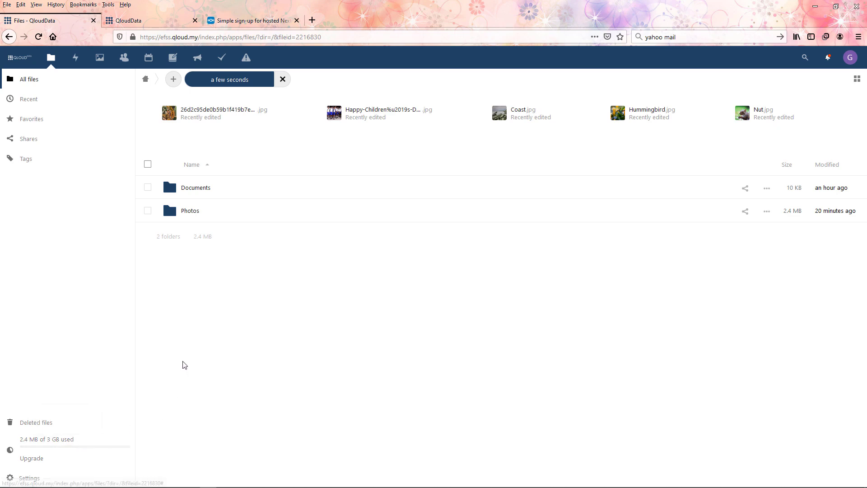
mouse_move(46, 446)
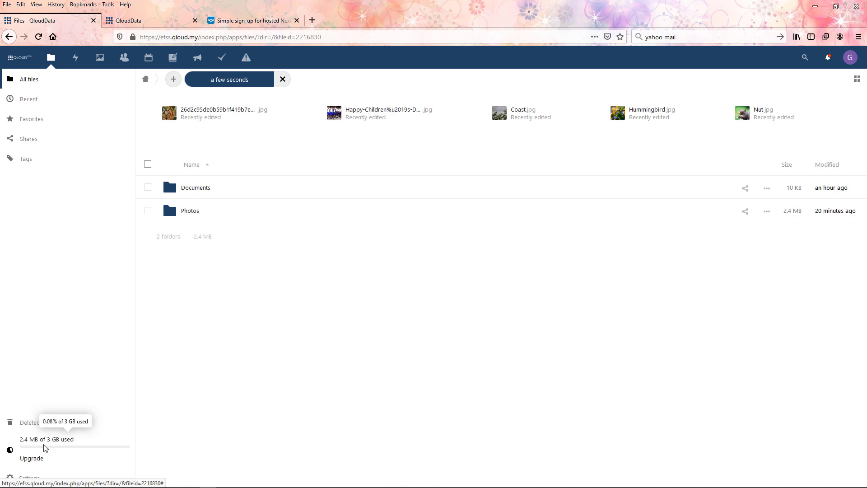
mouse_move(58, 448)
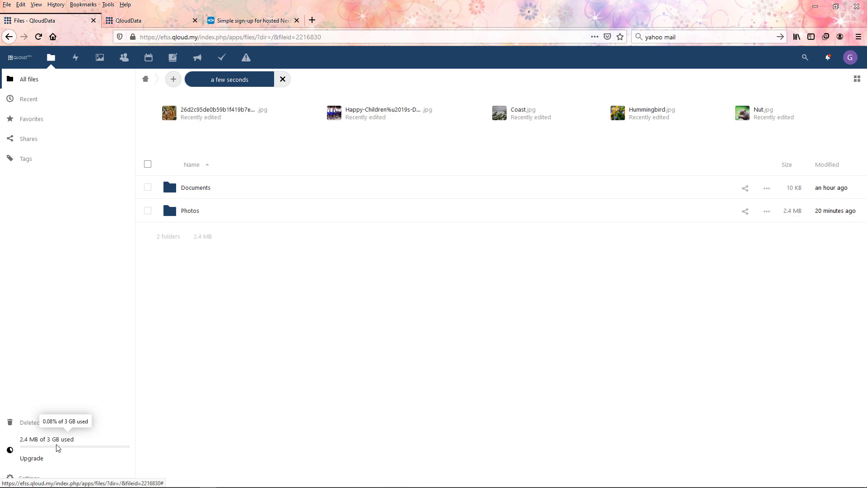
mouse_move(45, 449)
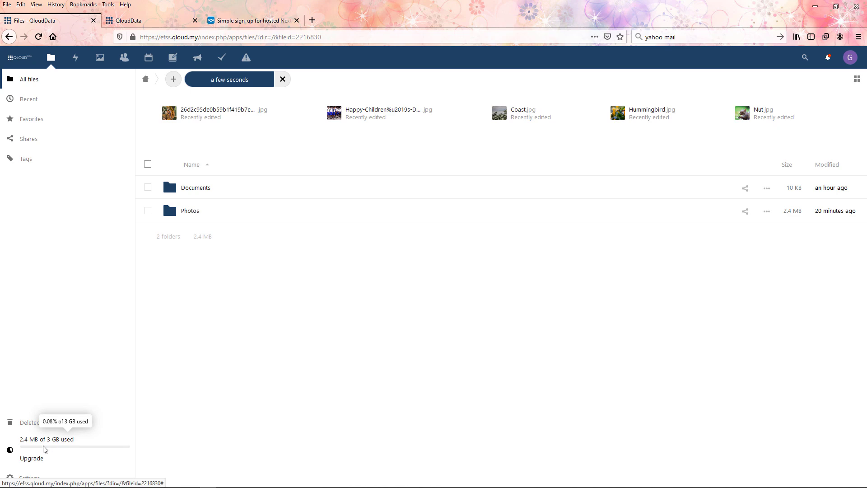
mouse_move(52, 446)
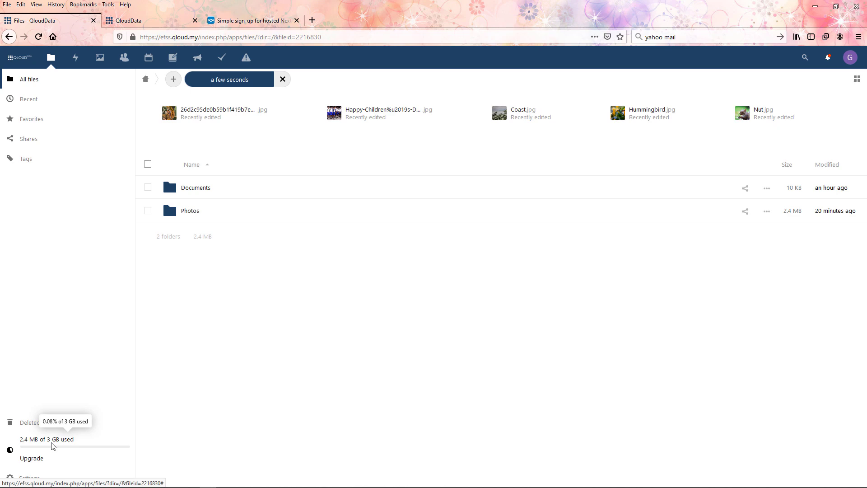
mouse_move(324, 328)
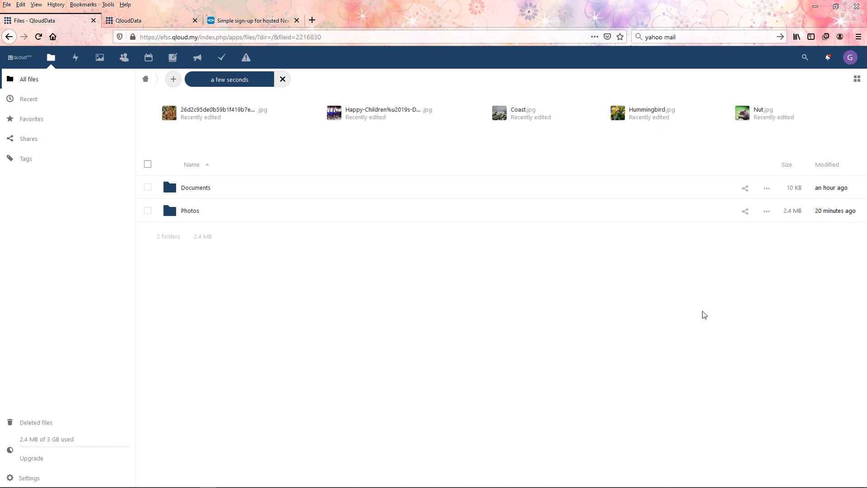
mouse_move(354, 344)
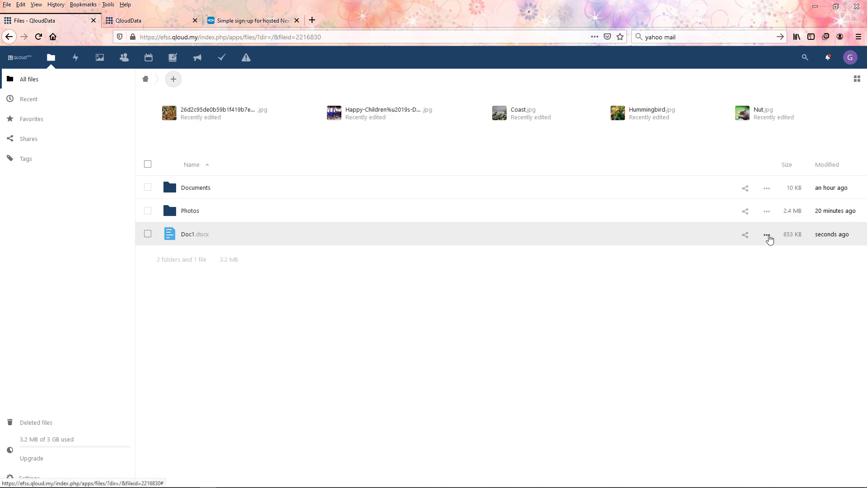
Step: Add a share link for Doc1.docx and submit a password, which is rejected as too common
click(767, 234)
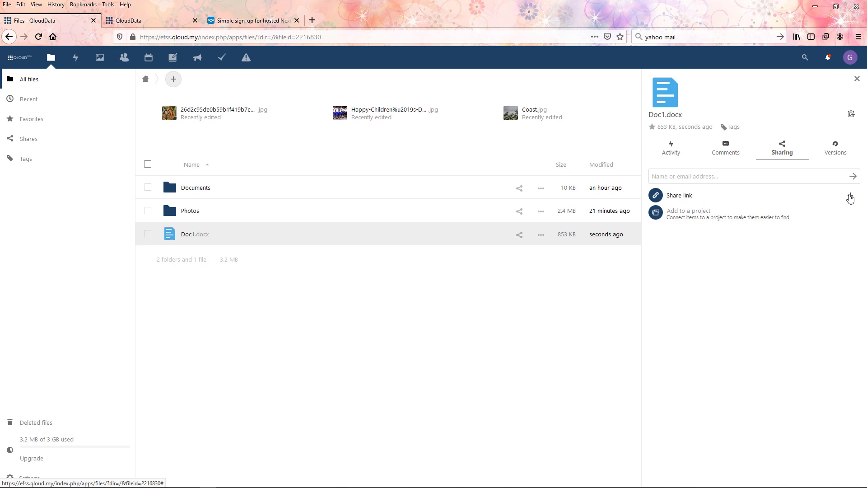
click(850, 198)
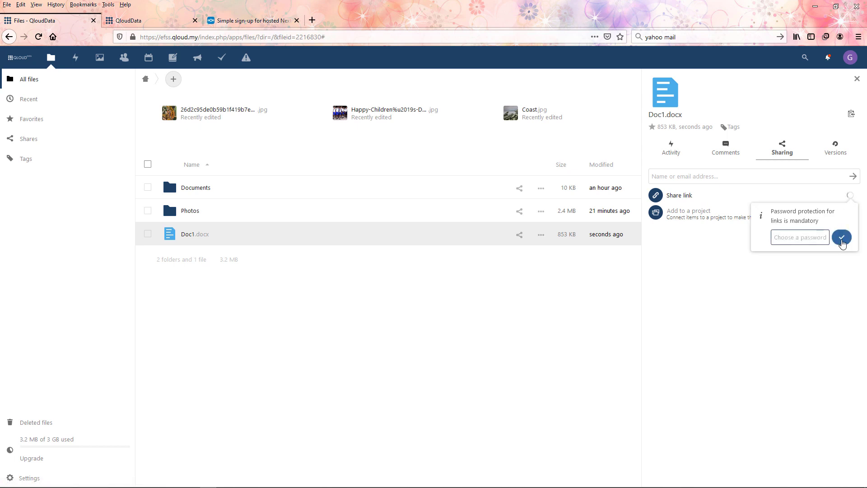
click(841, 237)
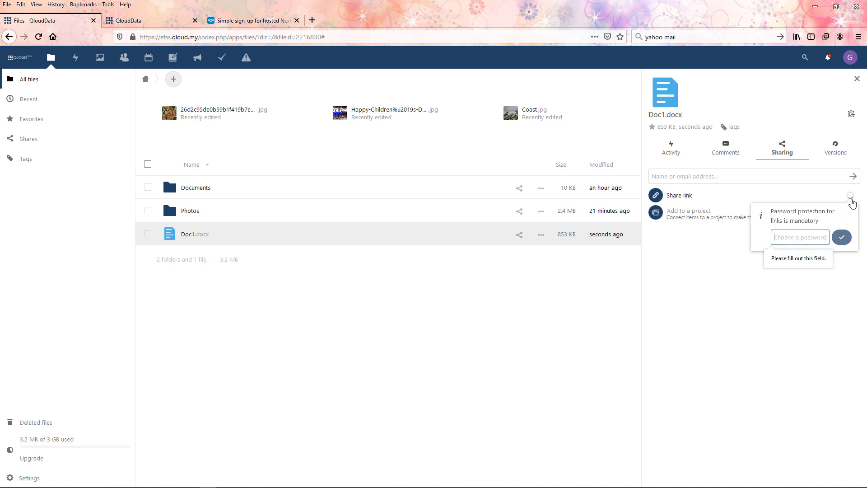
mouse_move(819, 201)
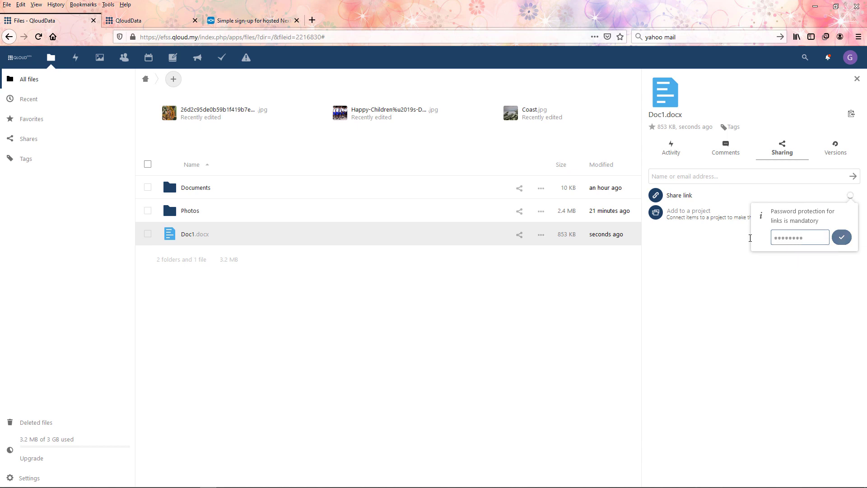
click(841, 236)
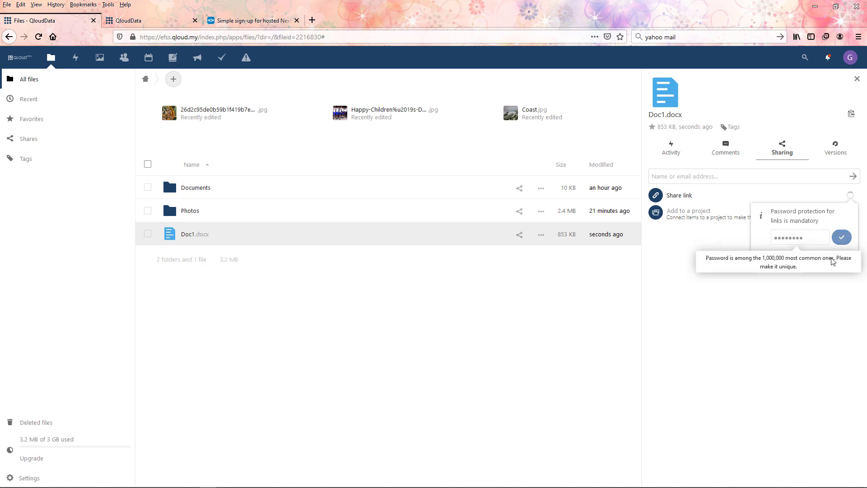
click(842, 237)
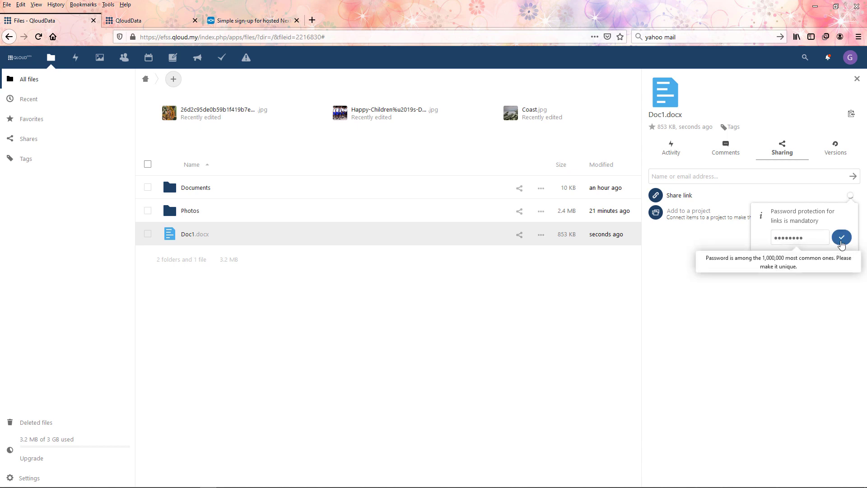